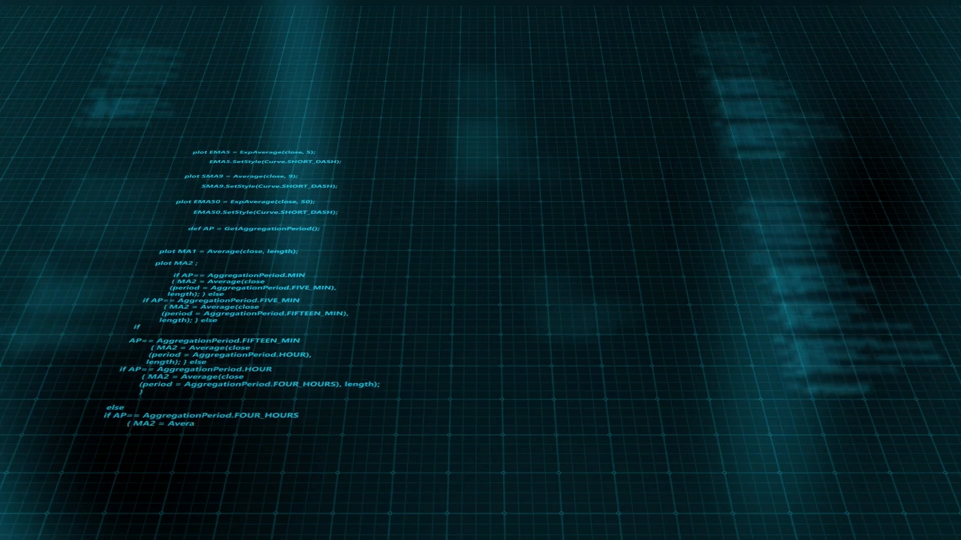
pyautogui.scroll(-3)
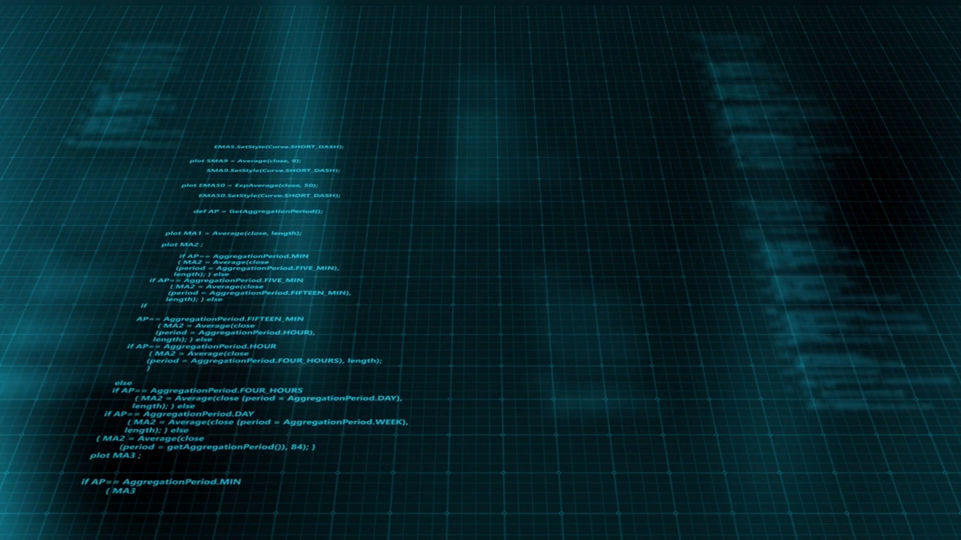